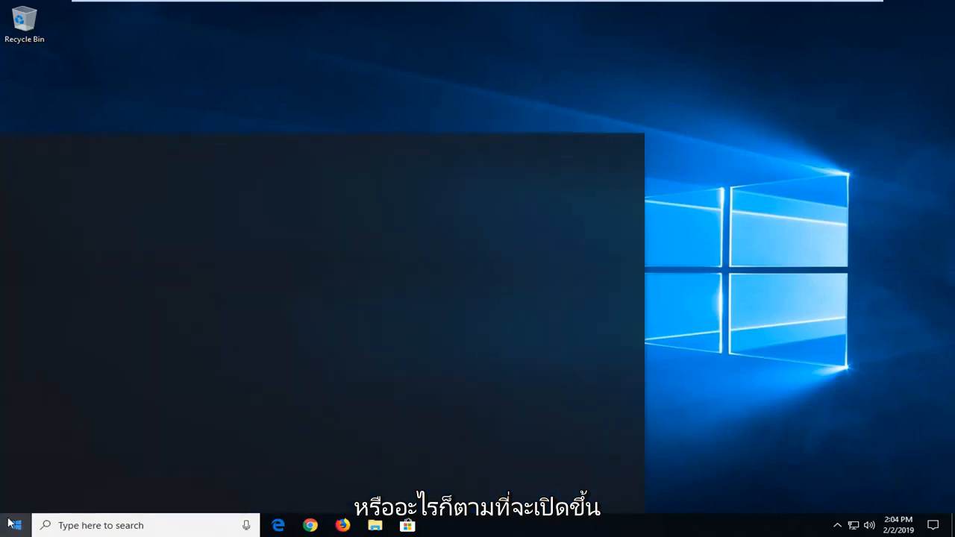
# - Search the Start menu for 'device manager' to launch Device Manager
pyautogui.click(9, 526)
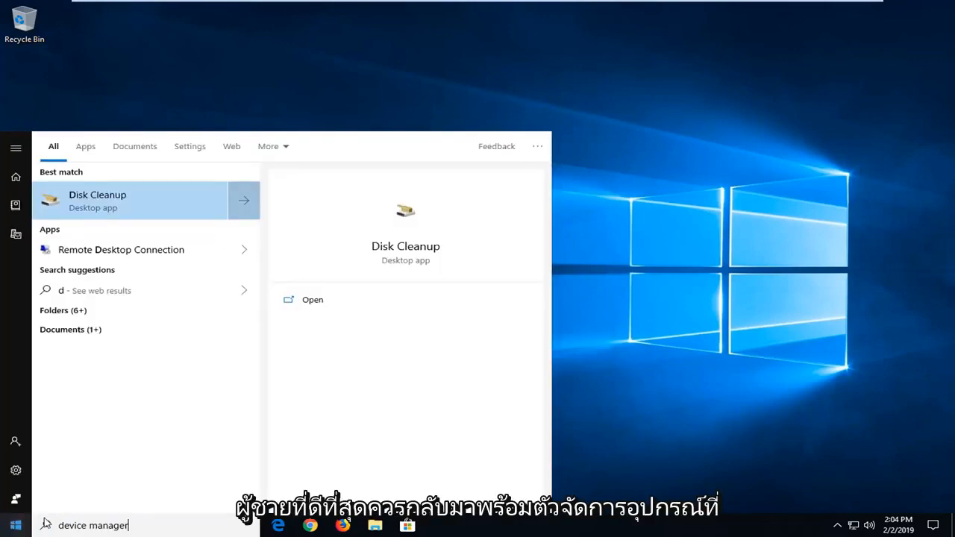
pyautogui.write('device manager')
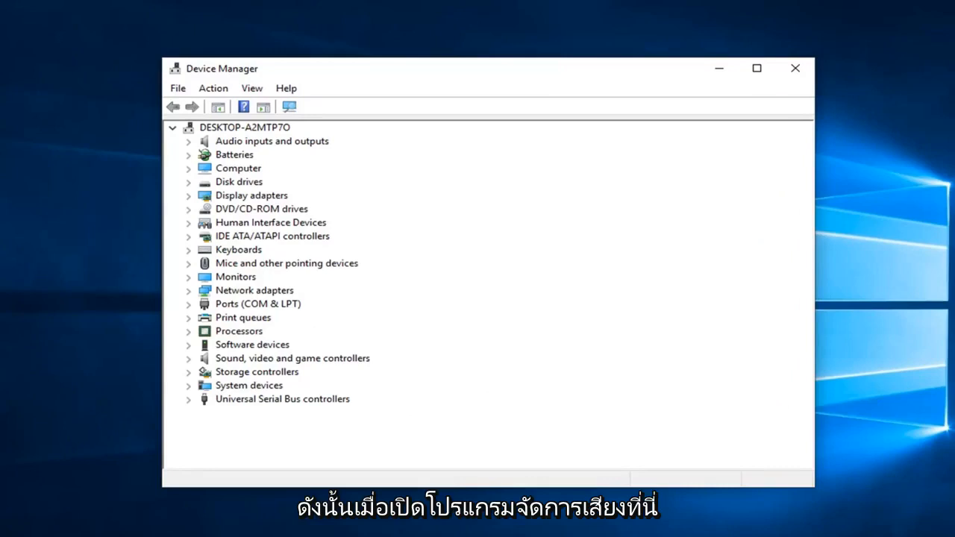
# - Disable the High Definition Audio Device under Sound, video and game controllers, confirming Yes
pyautogui.click(292, 358)
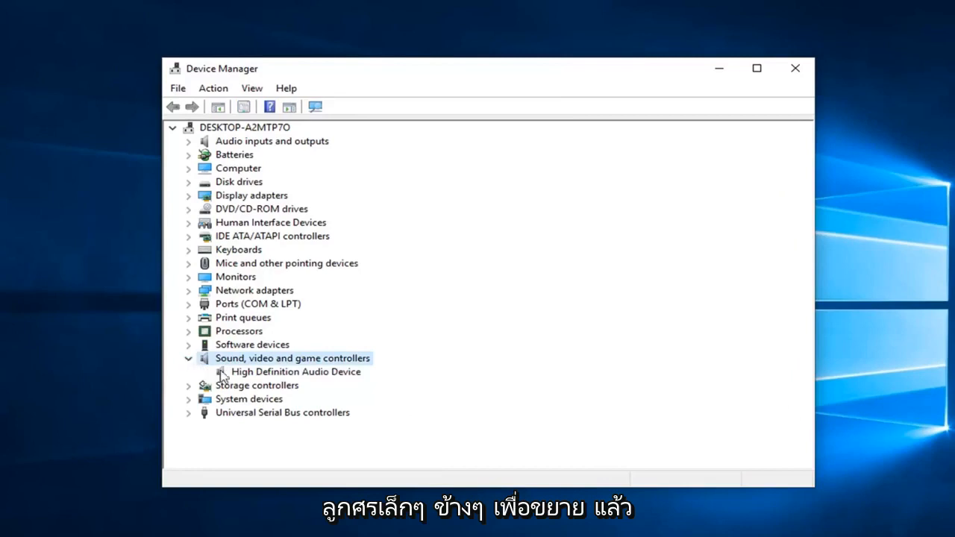
pyautogui.click(295, 372)
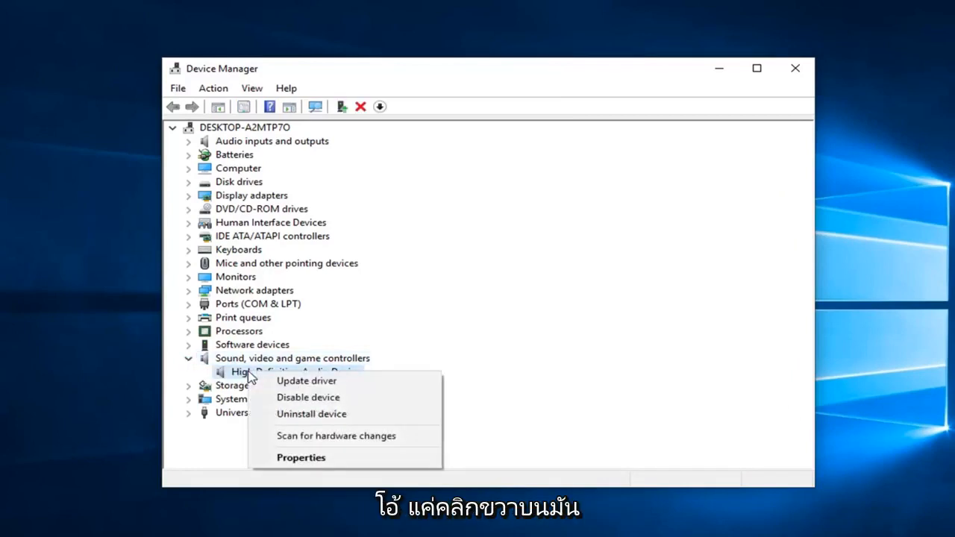
pyautogui.moveTo(308, 397)
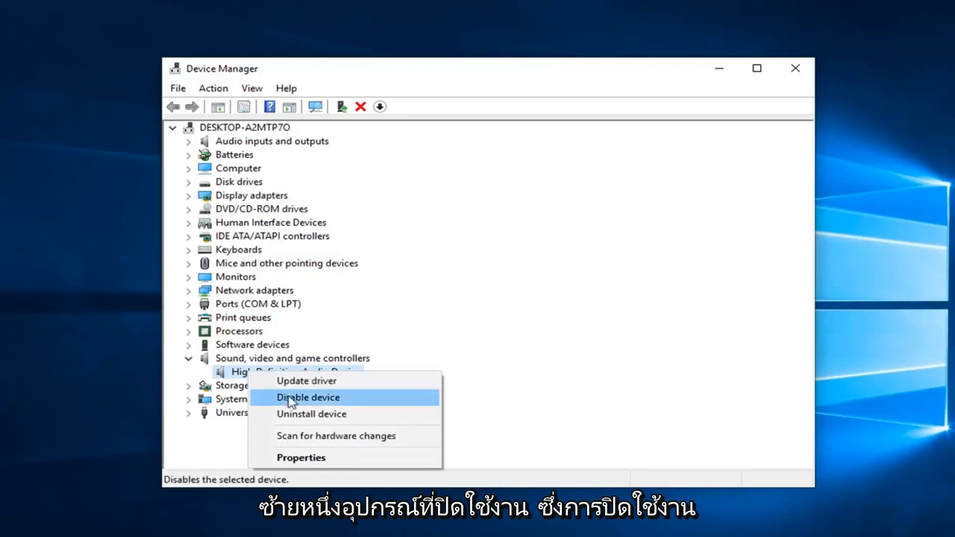
pyautogui.click(307, 397)
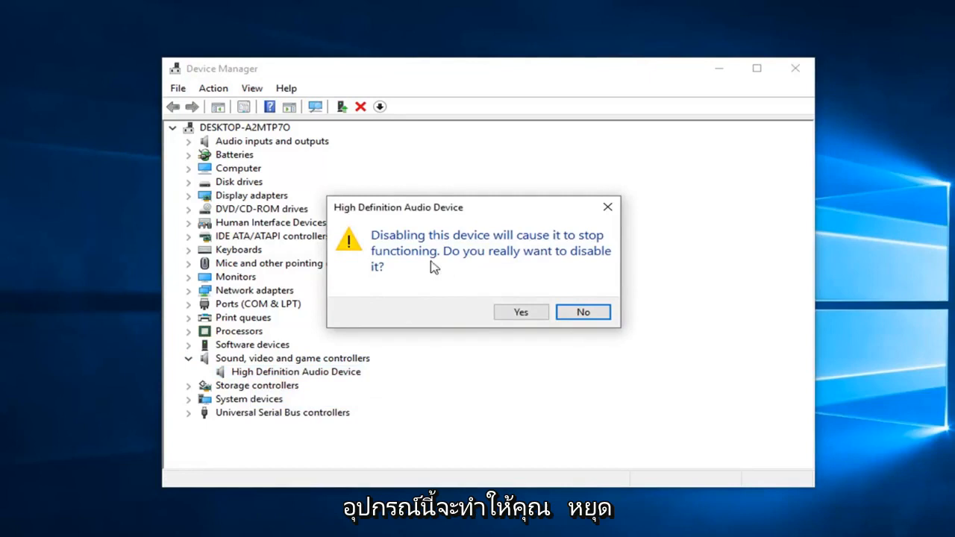
pyautogui.click(521, 312)
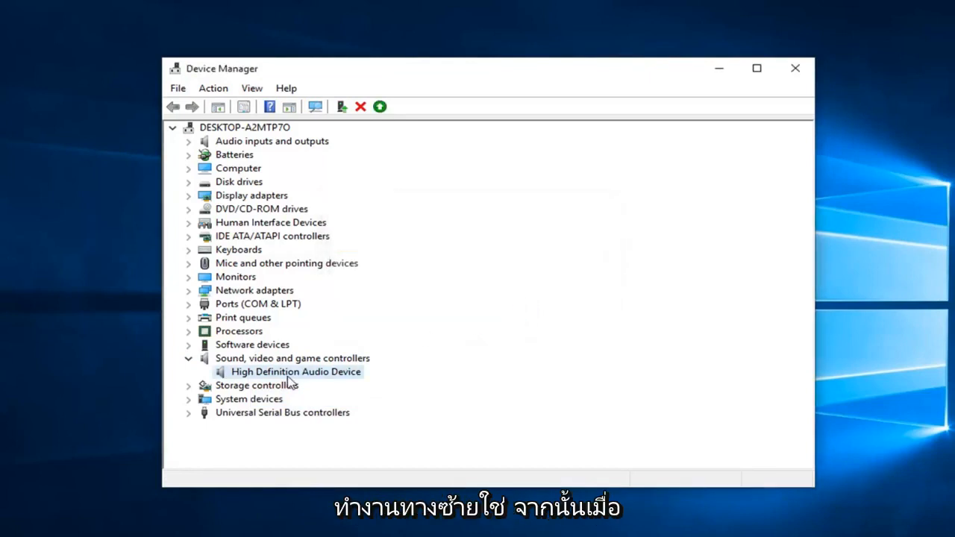
# - Re-enable the High Definition Audio Device from its context menu
pyautogui.rightClick(295, 372)
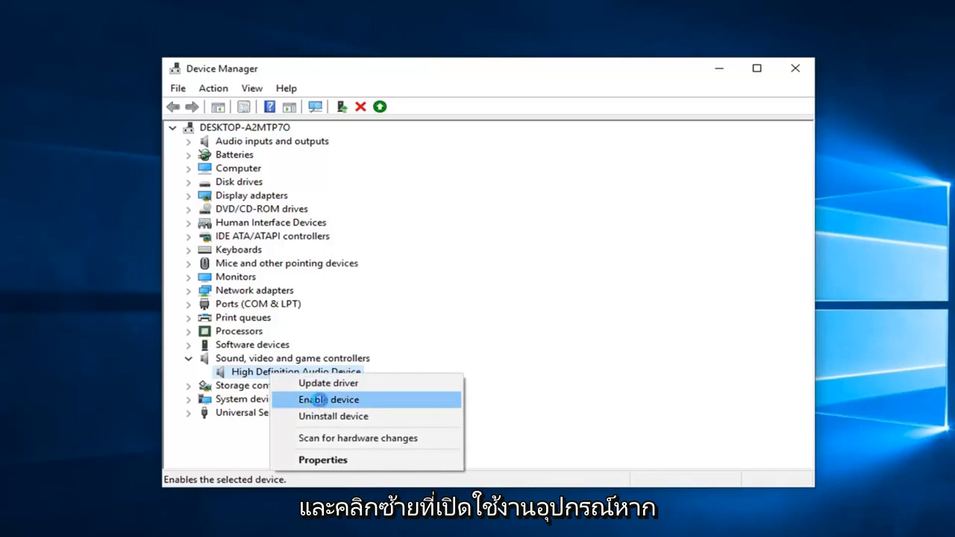
pyautogui.click(329, 400)
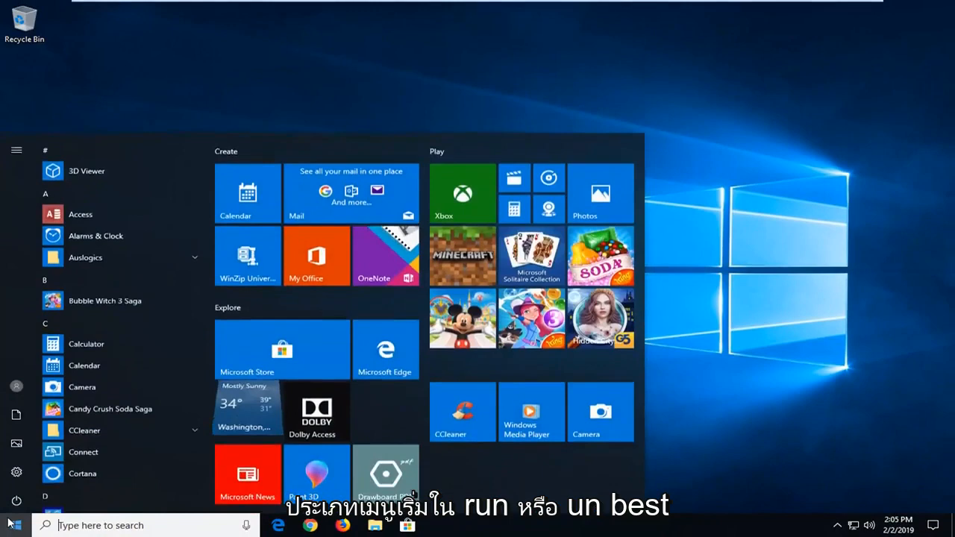
# - Launch the Sound control panel via Run with mmsys.cpl
pyautogui.write('run')
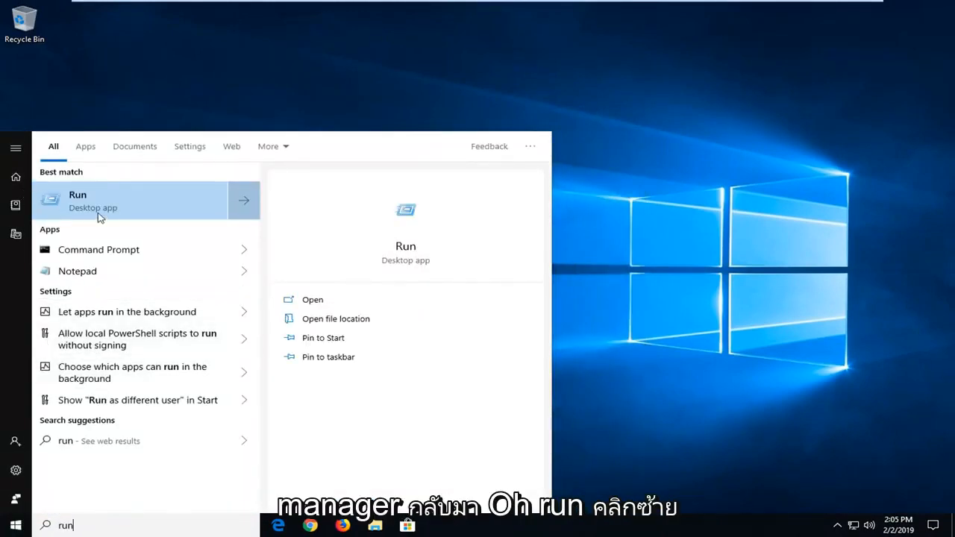
pyautogui.click(102, 206)
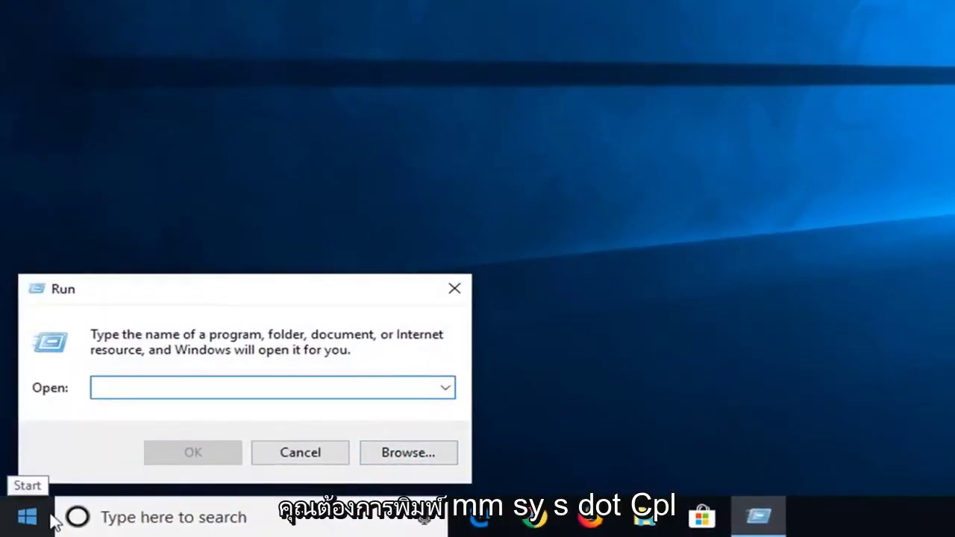
pyautogui.write('mmsys')
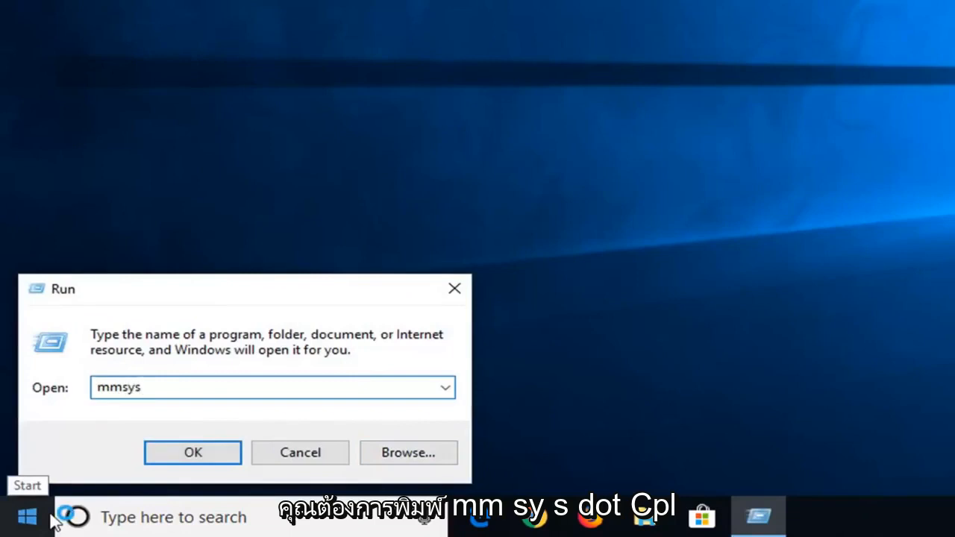
pyautogui.write('.cpl')
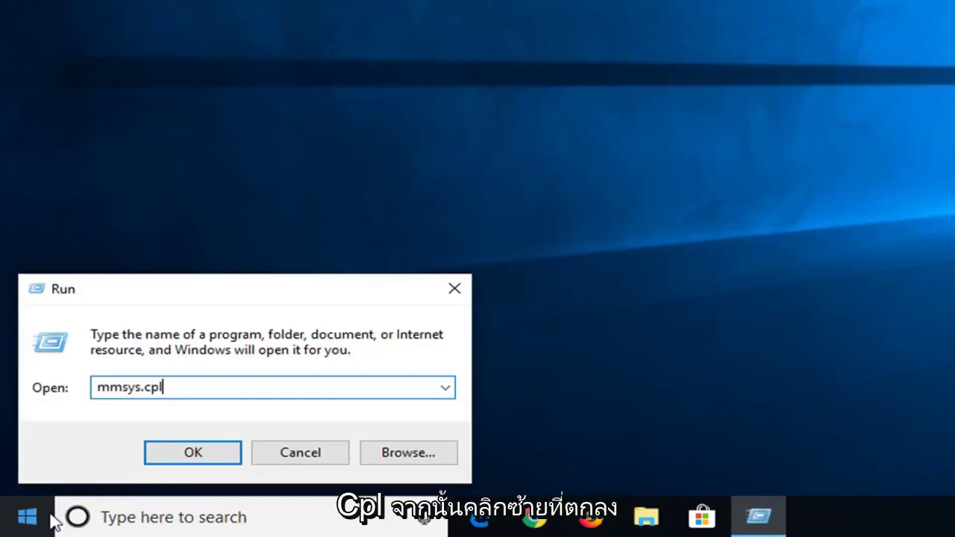
pyautogui.click(193, 454)
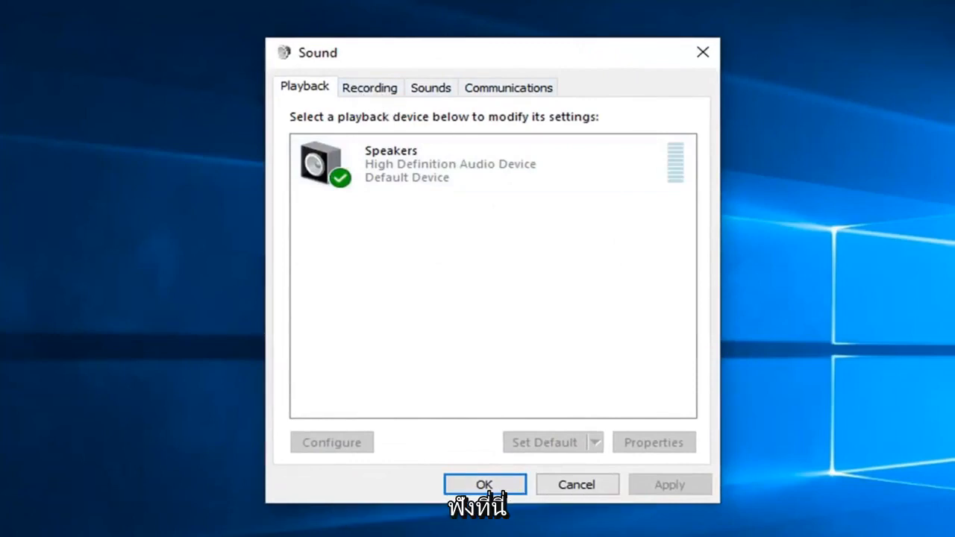
pyautogui.moveTo(339, 312)
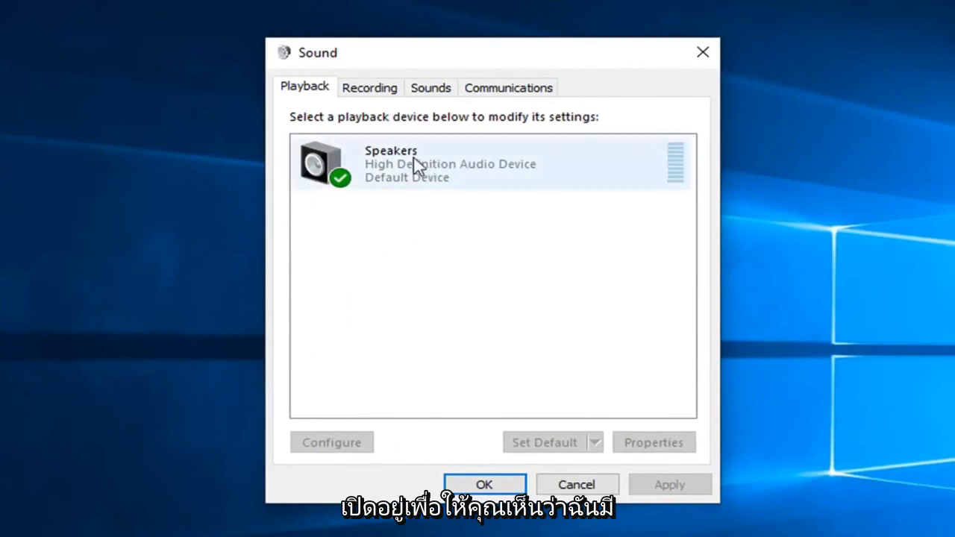
pyautogui.click(395, 158)
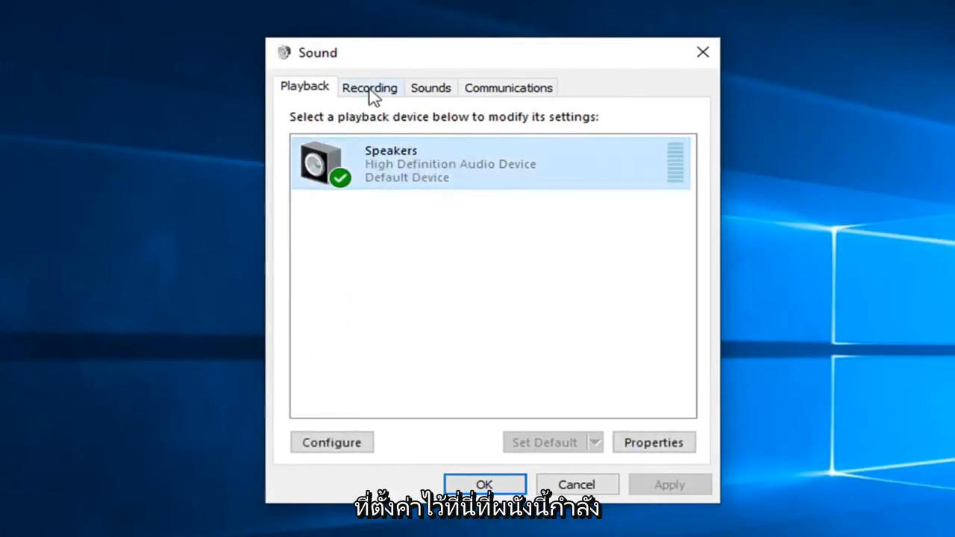
pyautogui.click(370, 87)
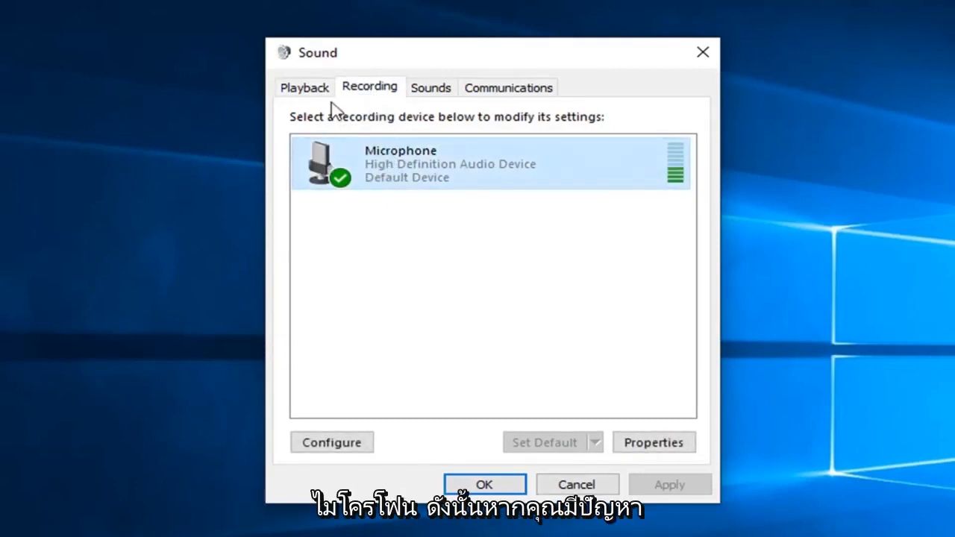
pyautogui.click(305, 86)
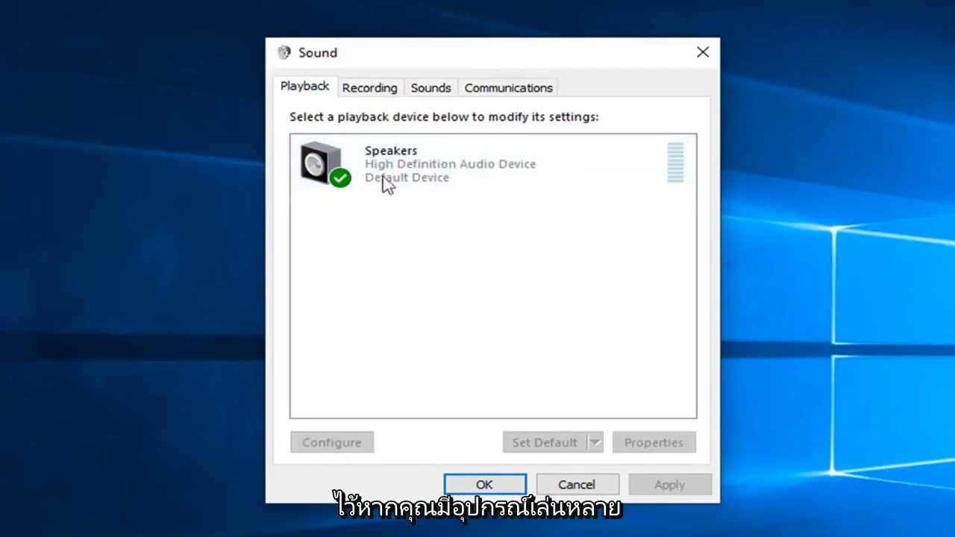
pyautogui.click(403, 162)
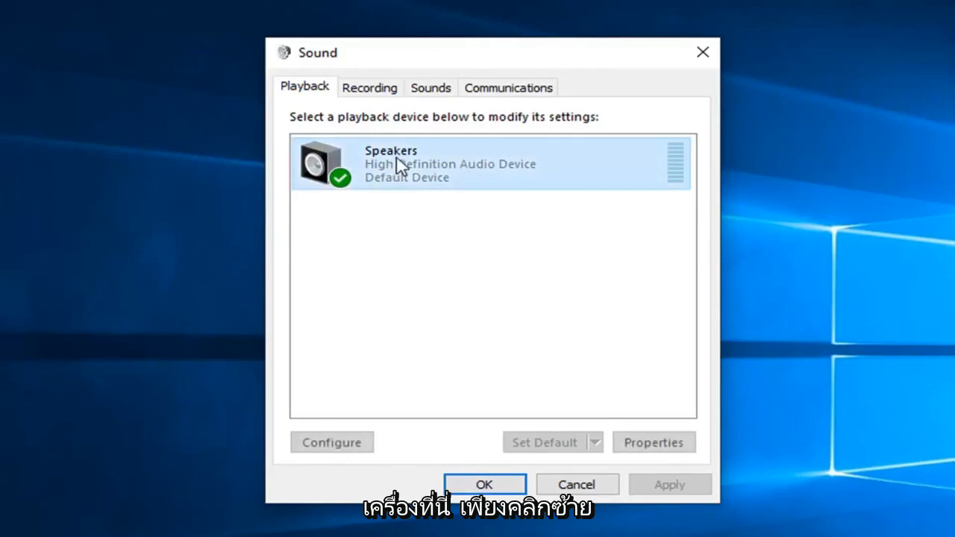
pyautogui.moveTo(427, 248)
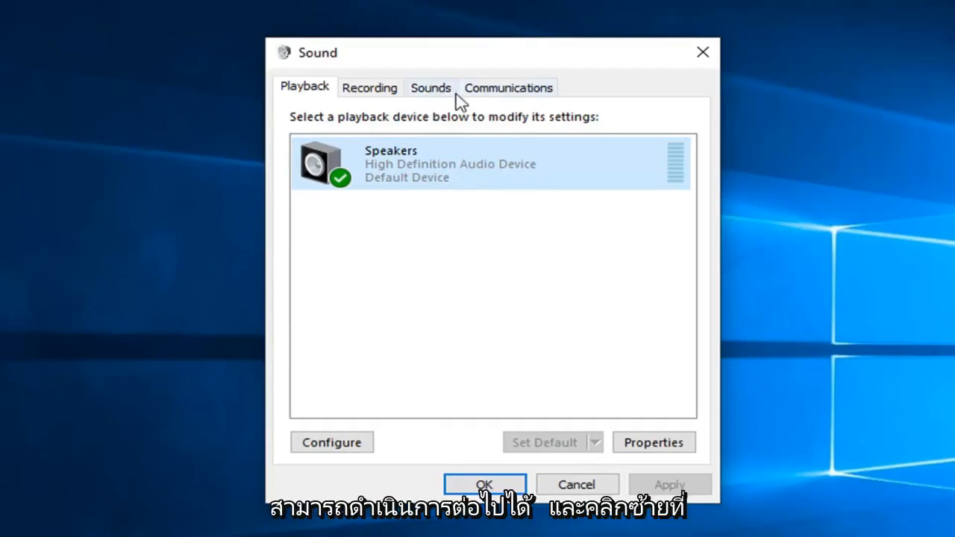
pyautogui.click(654, 441)
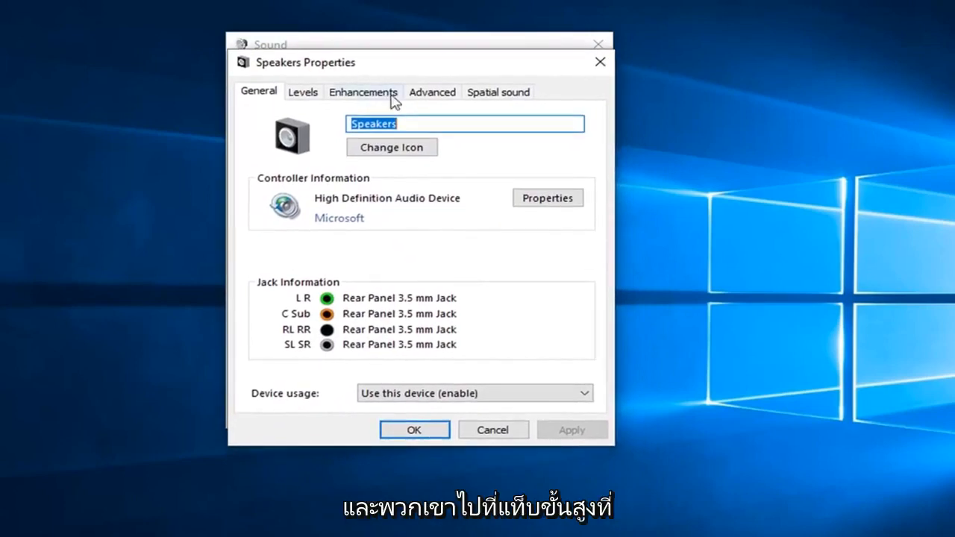
# - Show the Speakers' Advanced settings with default format 16 bit, 48000 Hz (DVD Quality)
pyautogui.click(433, 93)
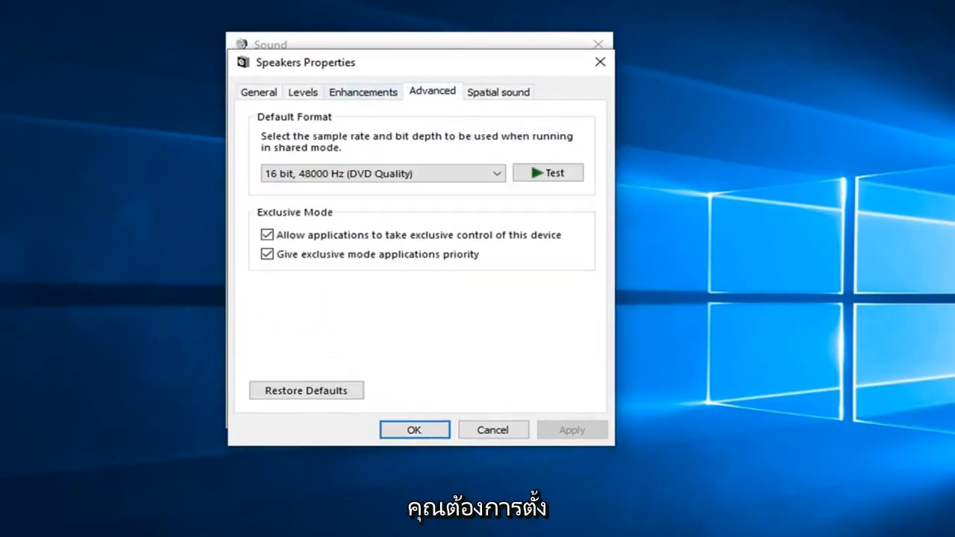
pyautogui.moveTo(281, 129)
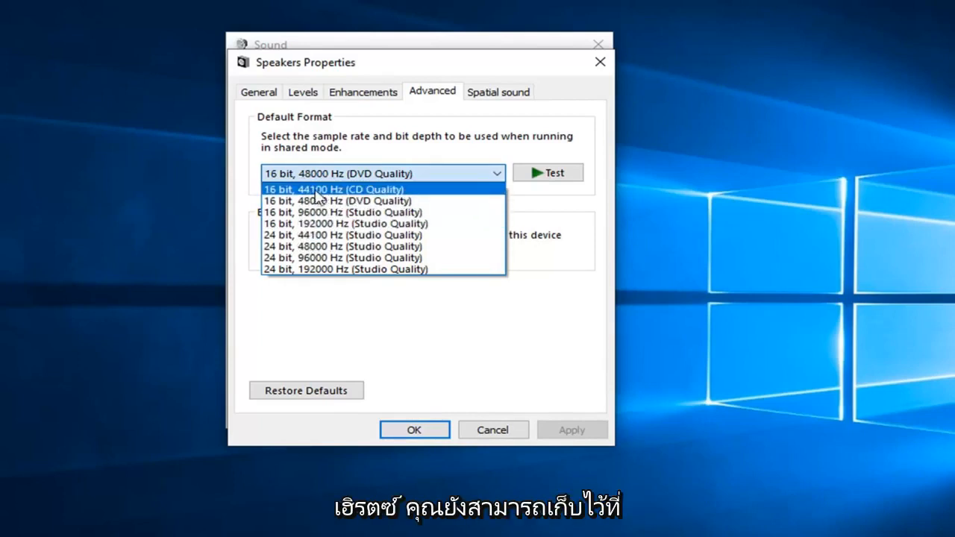
pyautogui.moveTo(360, 200)
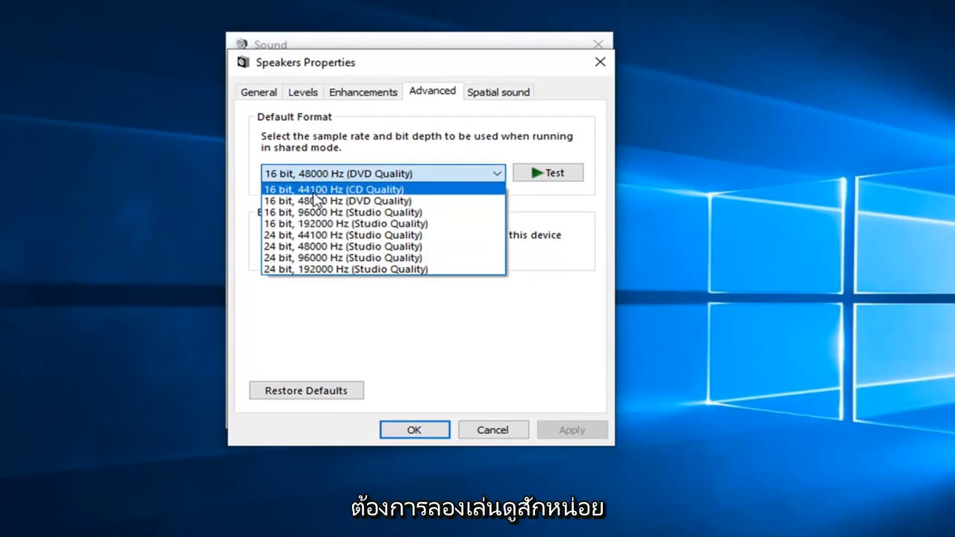
pyautogui.moveTo(321, 194)
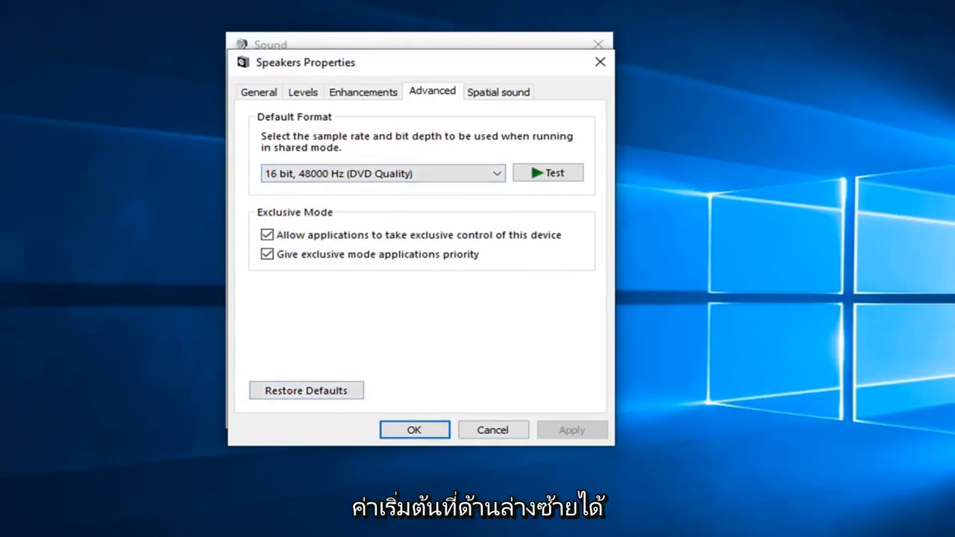
pyautogui.moveTo(527, 401)
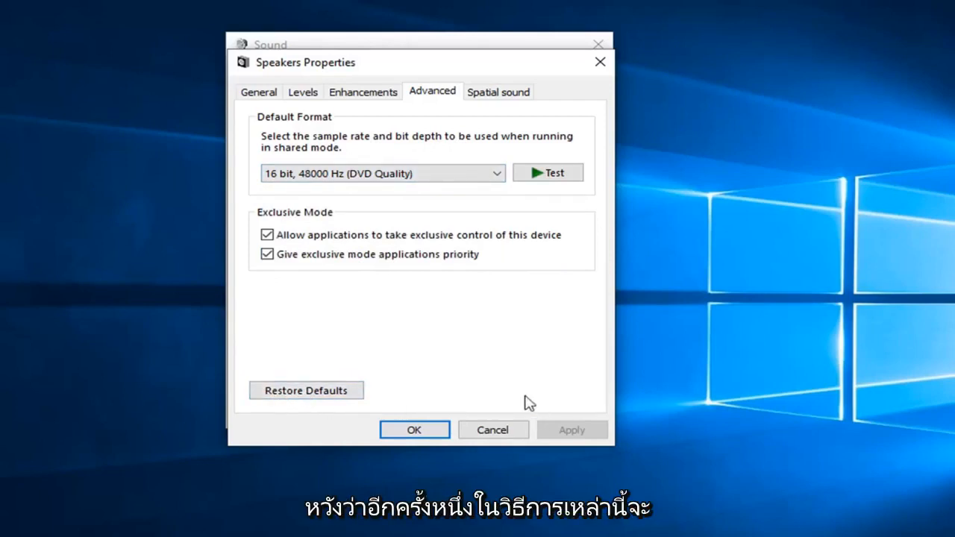